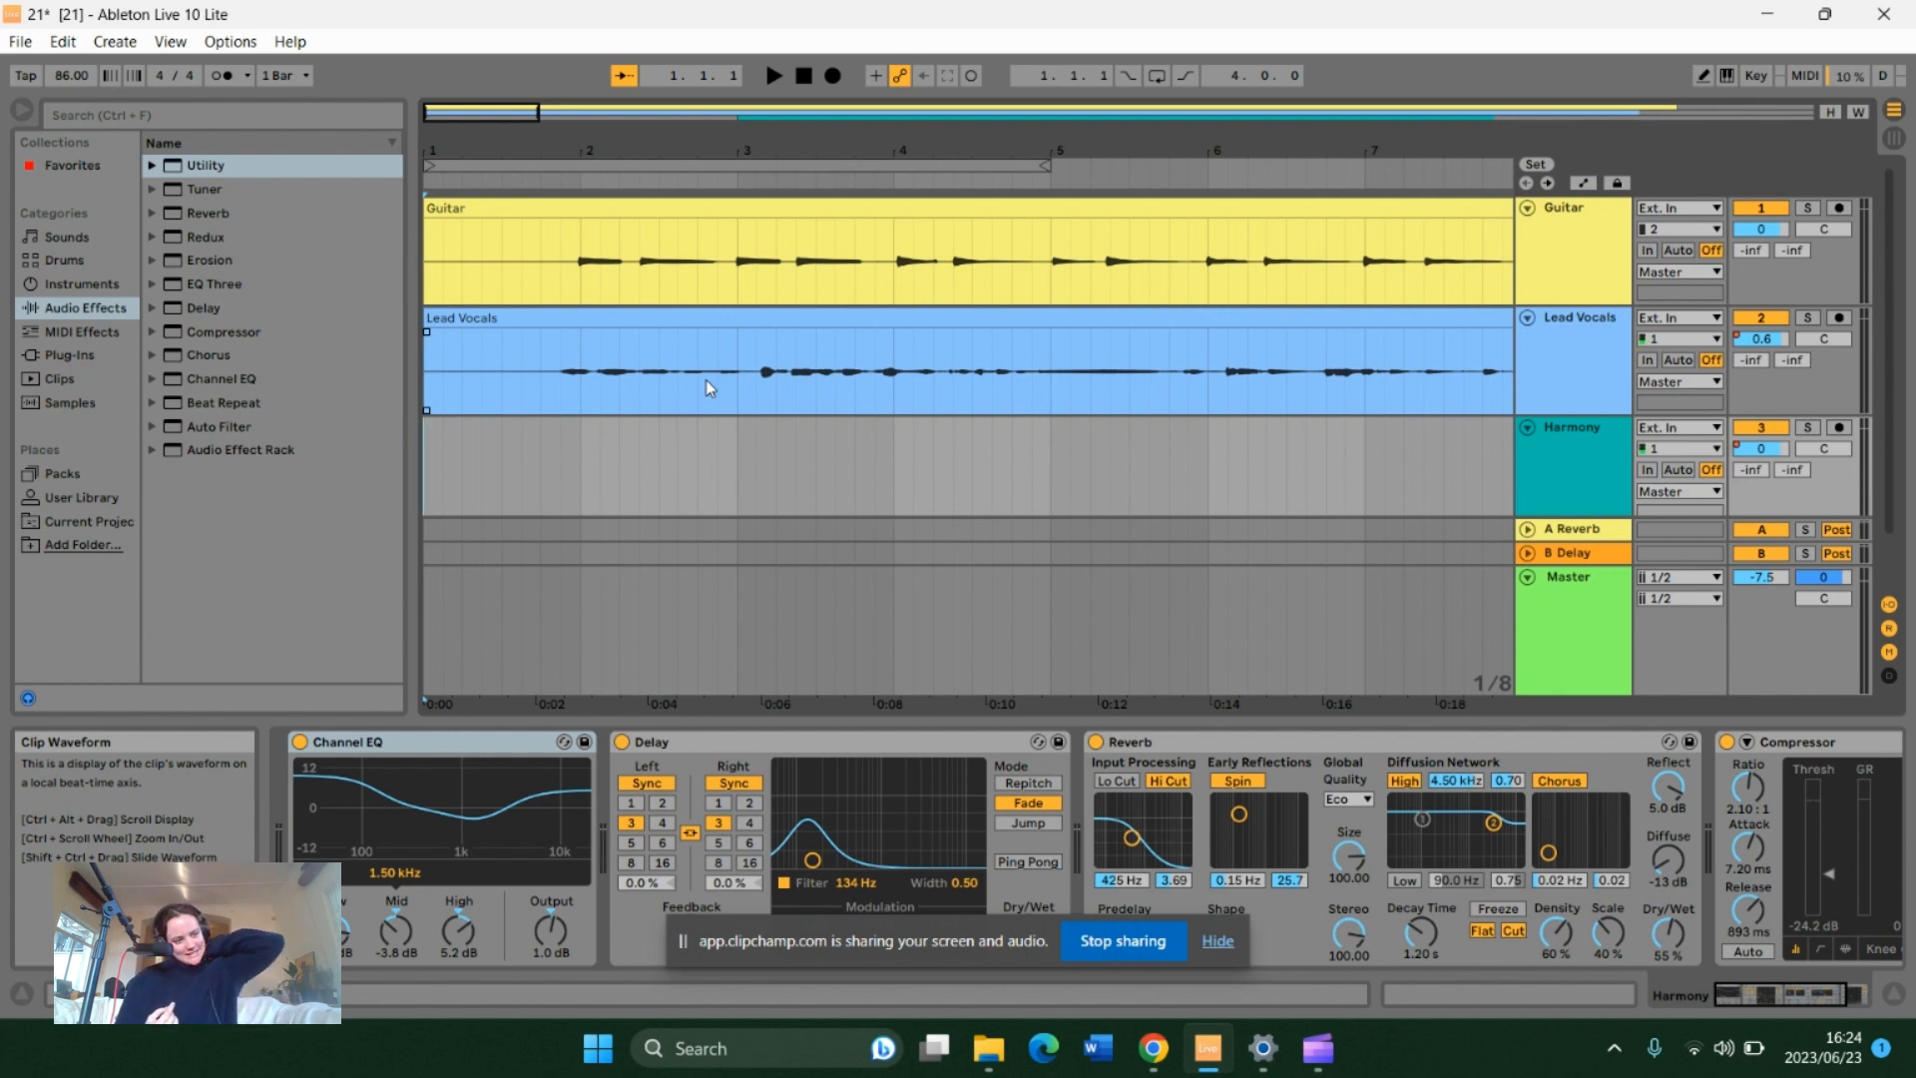
# Step: Bring up the Music Career folder on the 2023 Jan backup drive and look through its project folders
pyautogui.click(934, 1055)
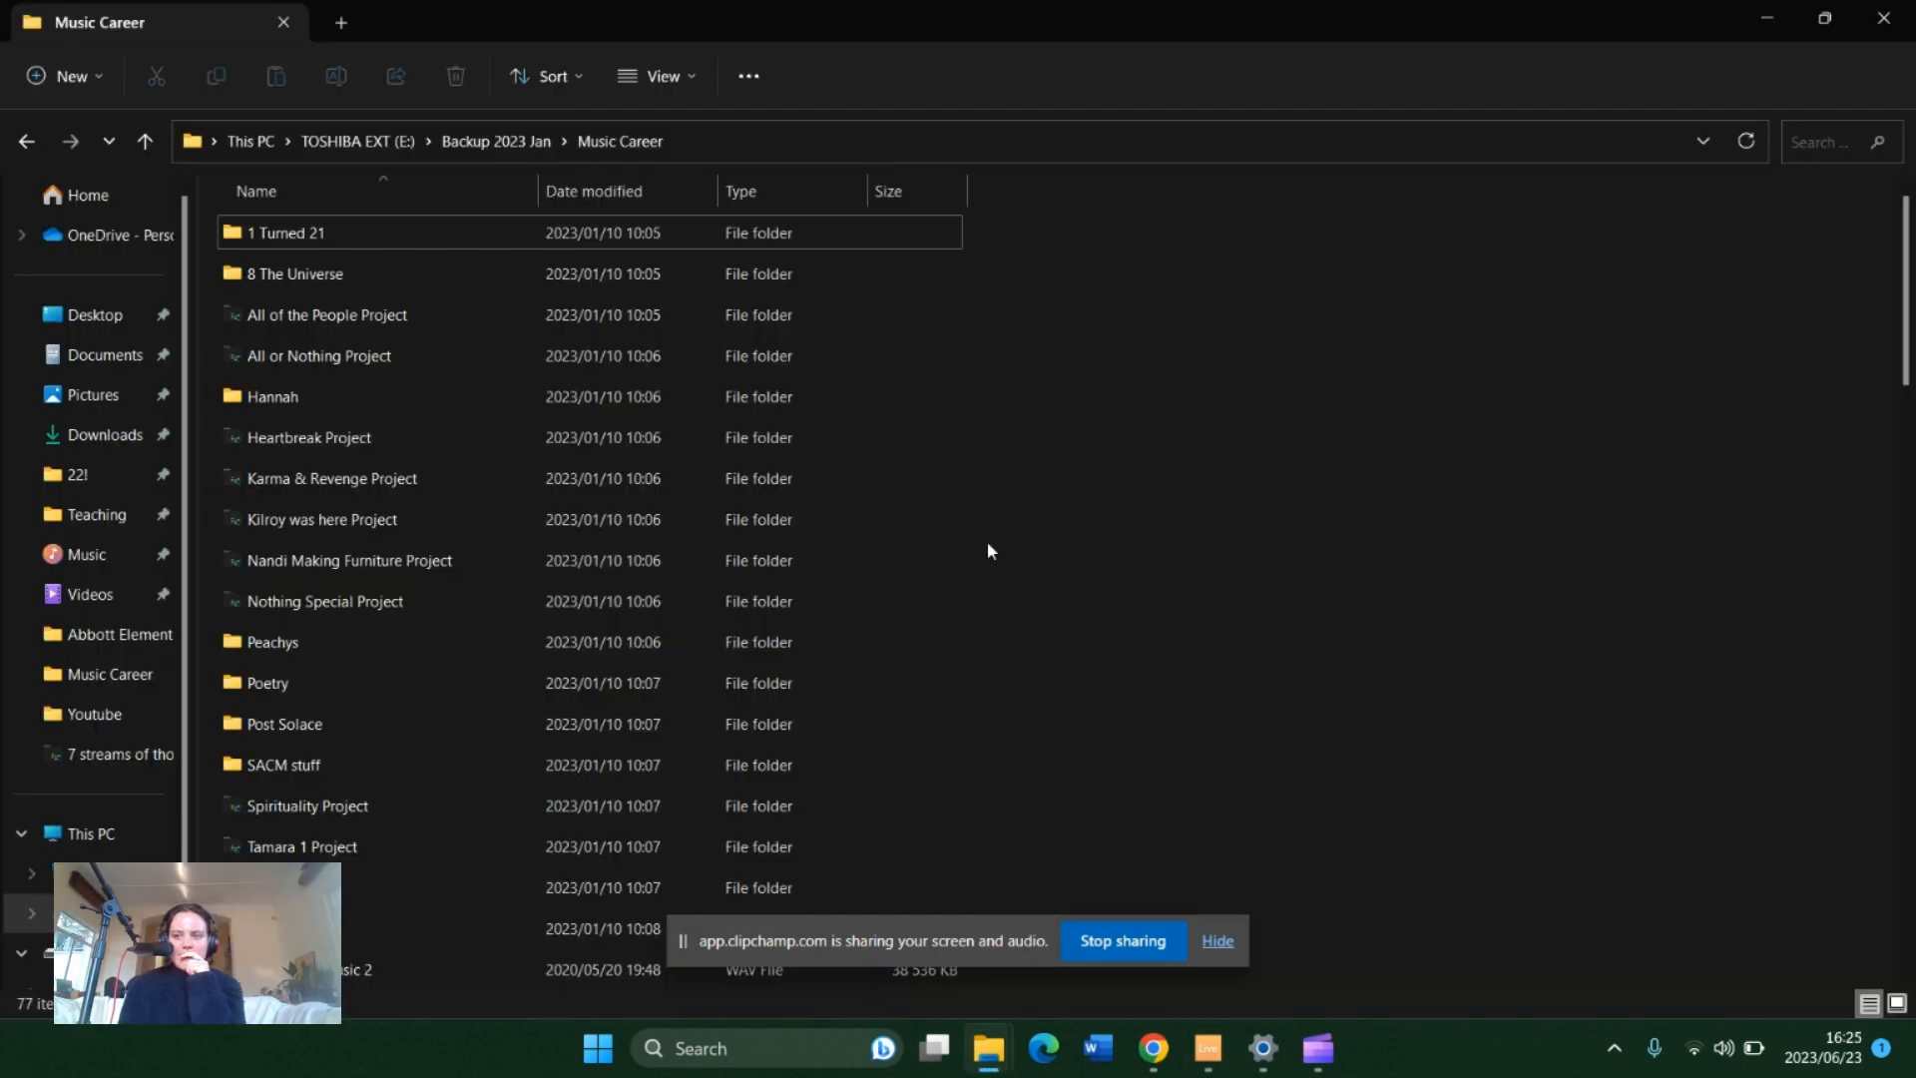
pyautogui.scroll(-3)
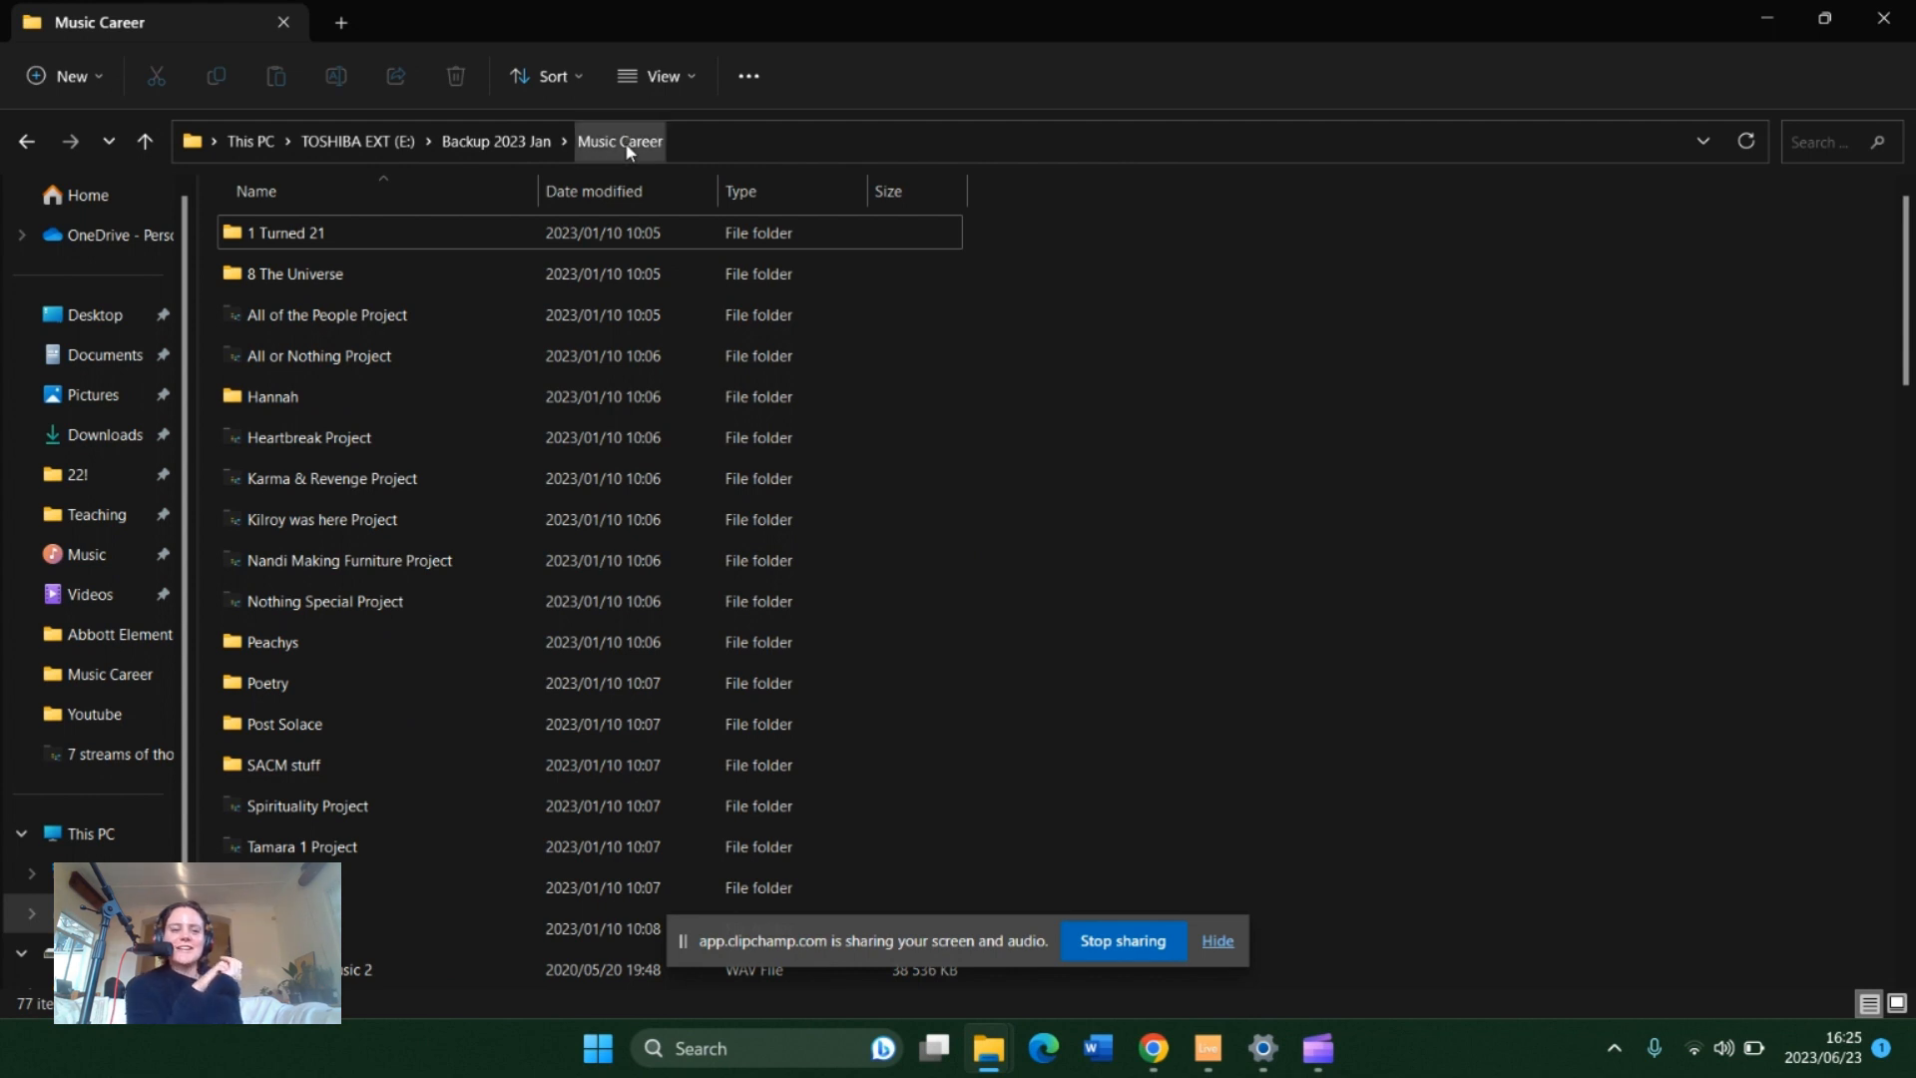
# Step: Return to Live project 21 and fold the Guitar, Lead Vocals and Harmony tracks to view the whole arrangement
pyautogui.click(1205, 1058)
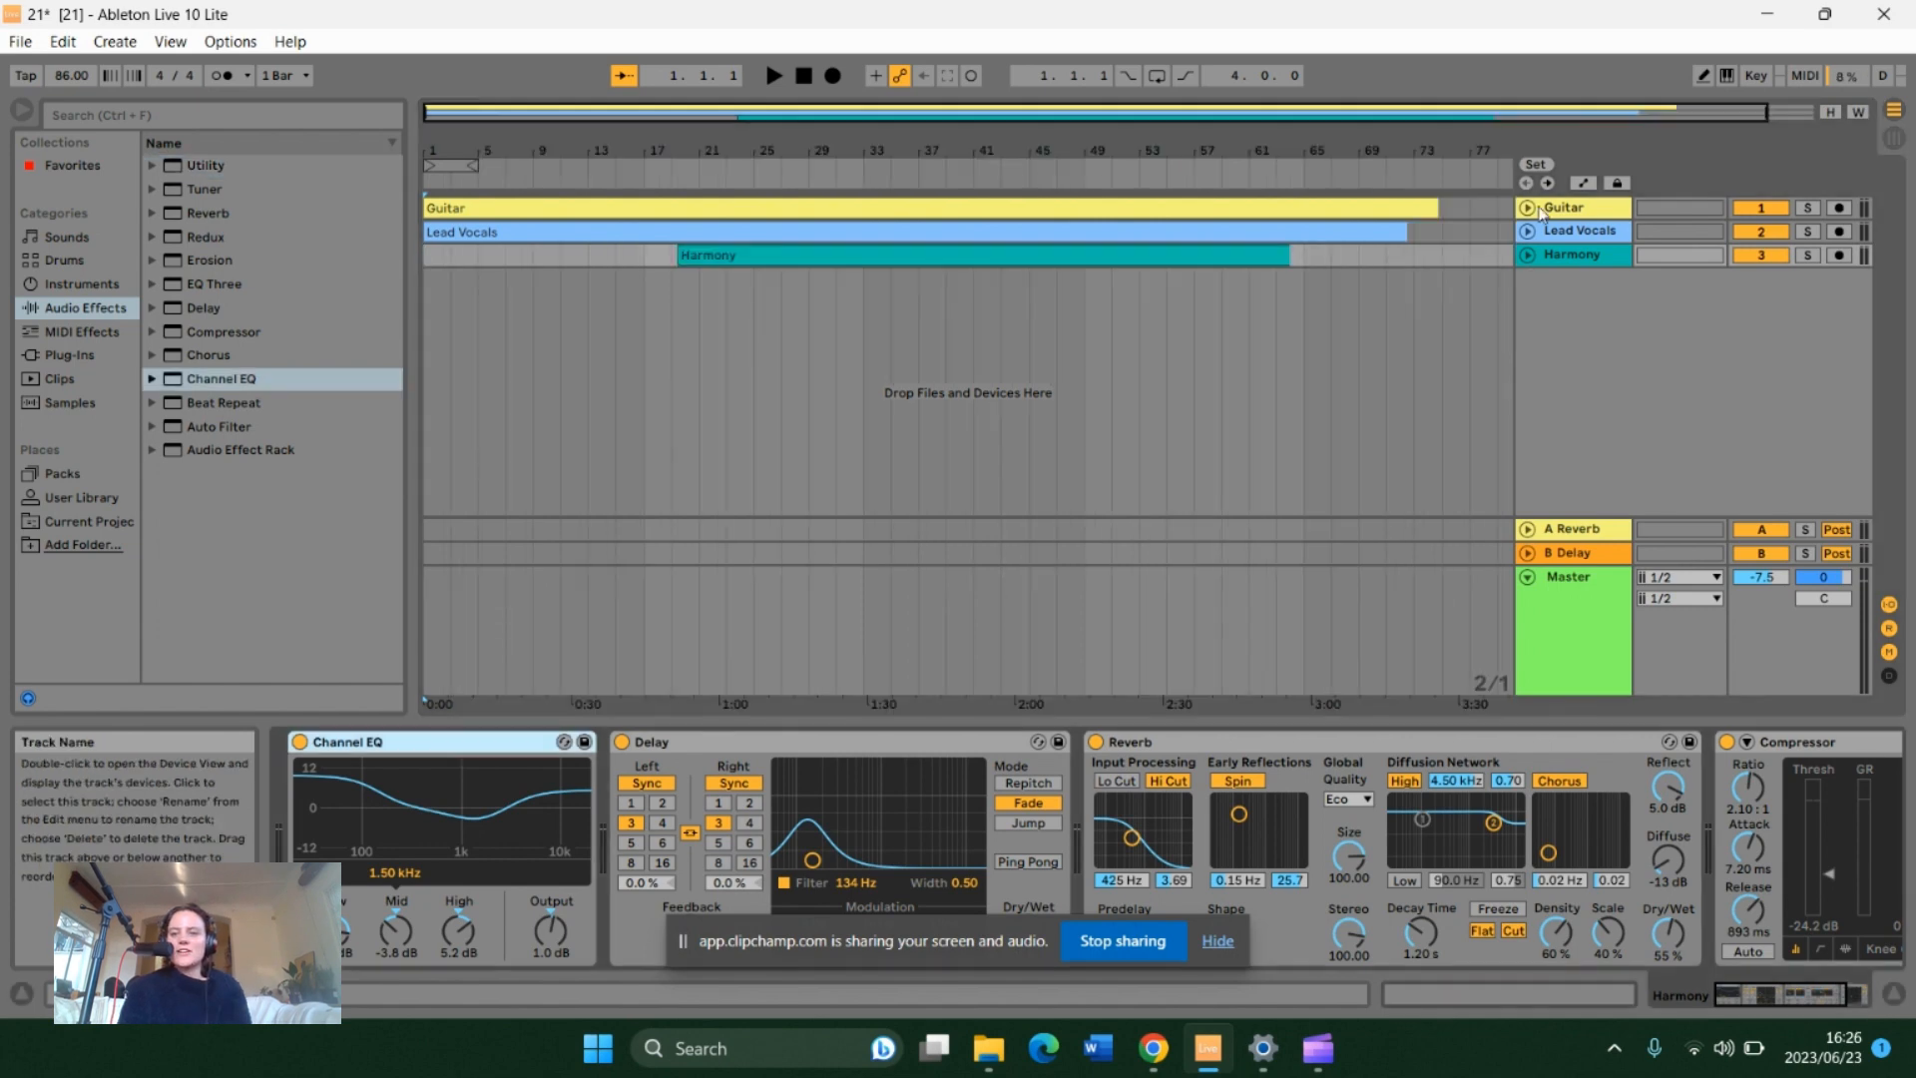
pyautogui.click(1580, 231)
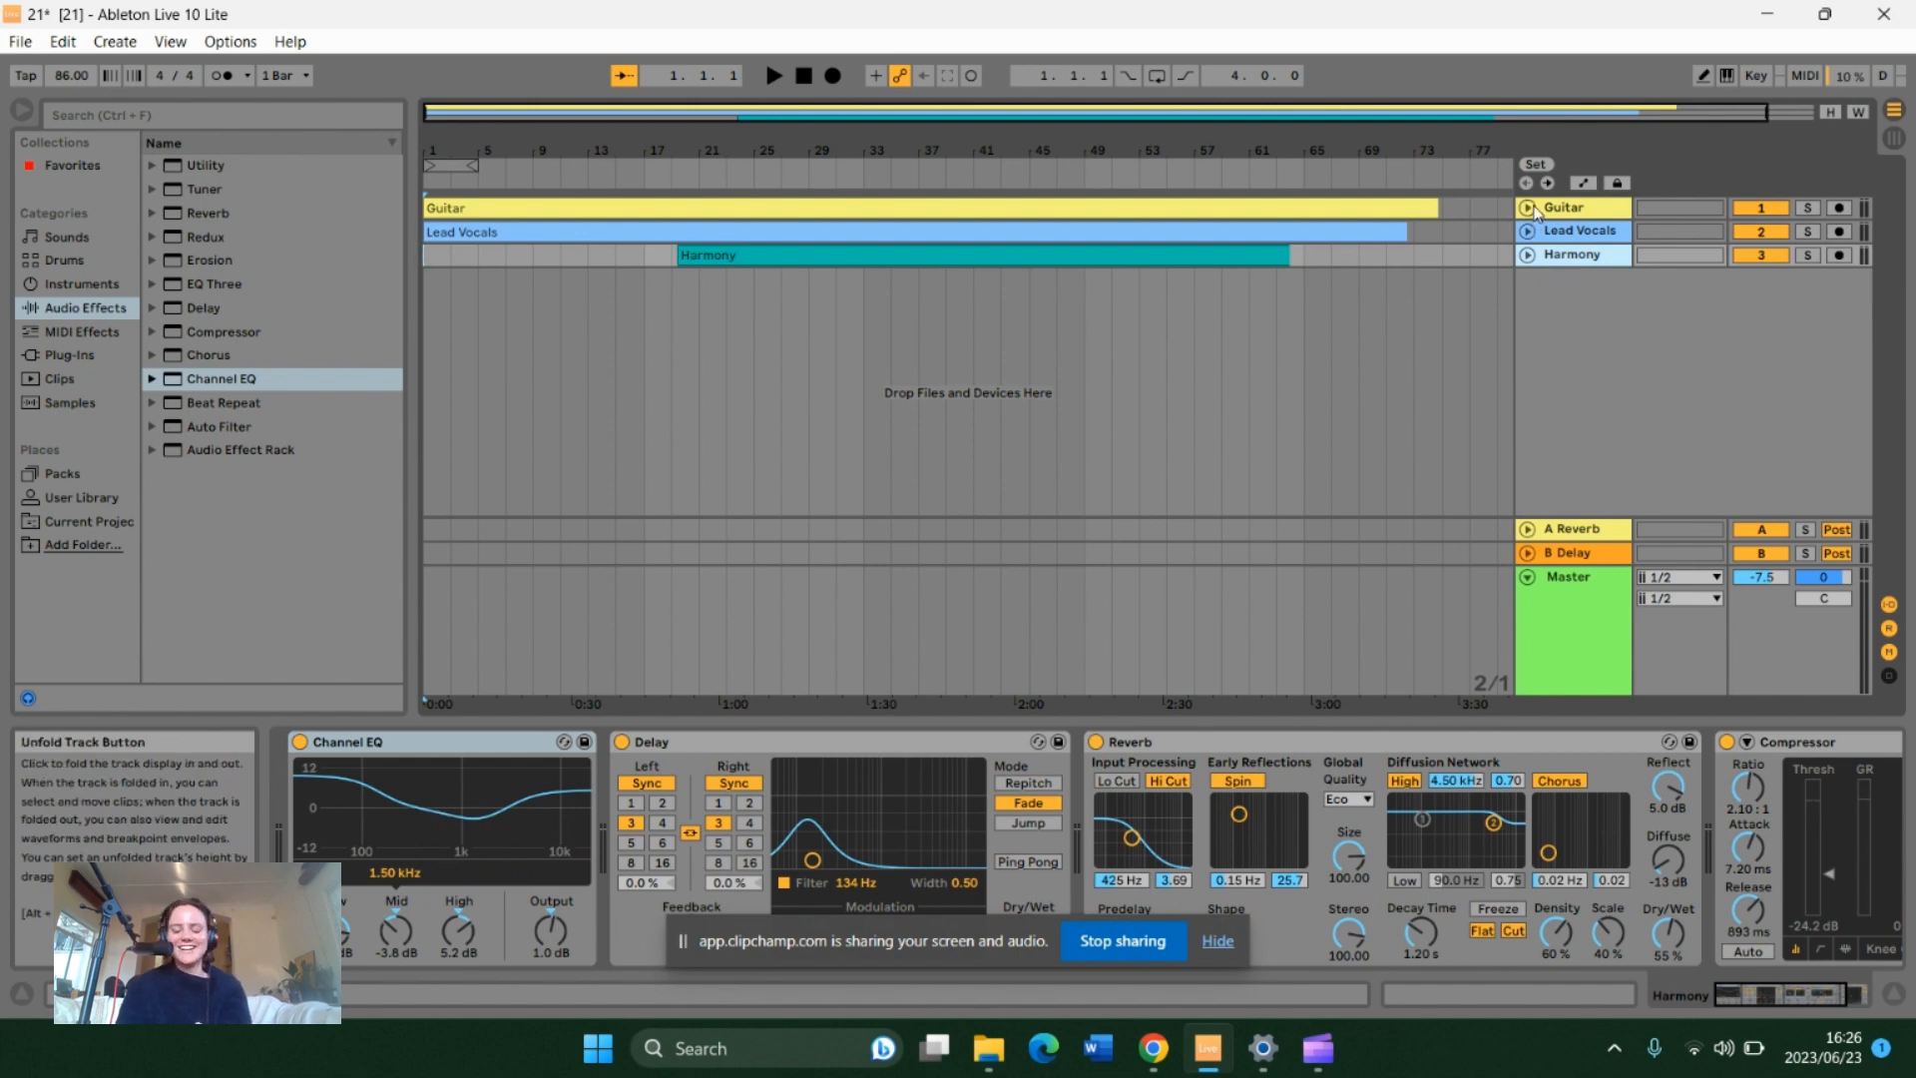
# Step: Select the Guitar track to reveal its EQ, reverb, erosion, compressor and delay chain, and start playback
pyautogui.click(1580, 231)
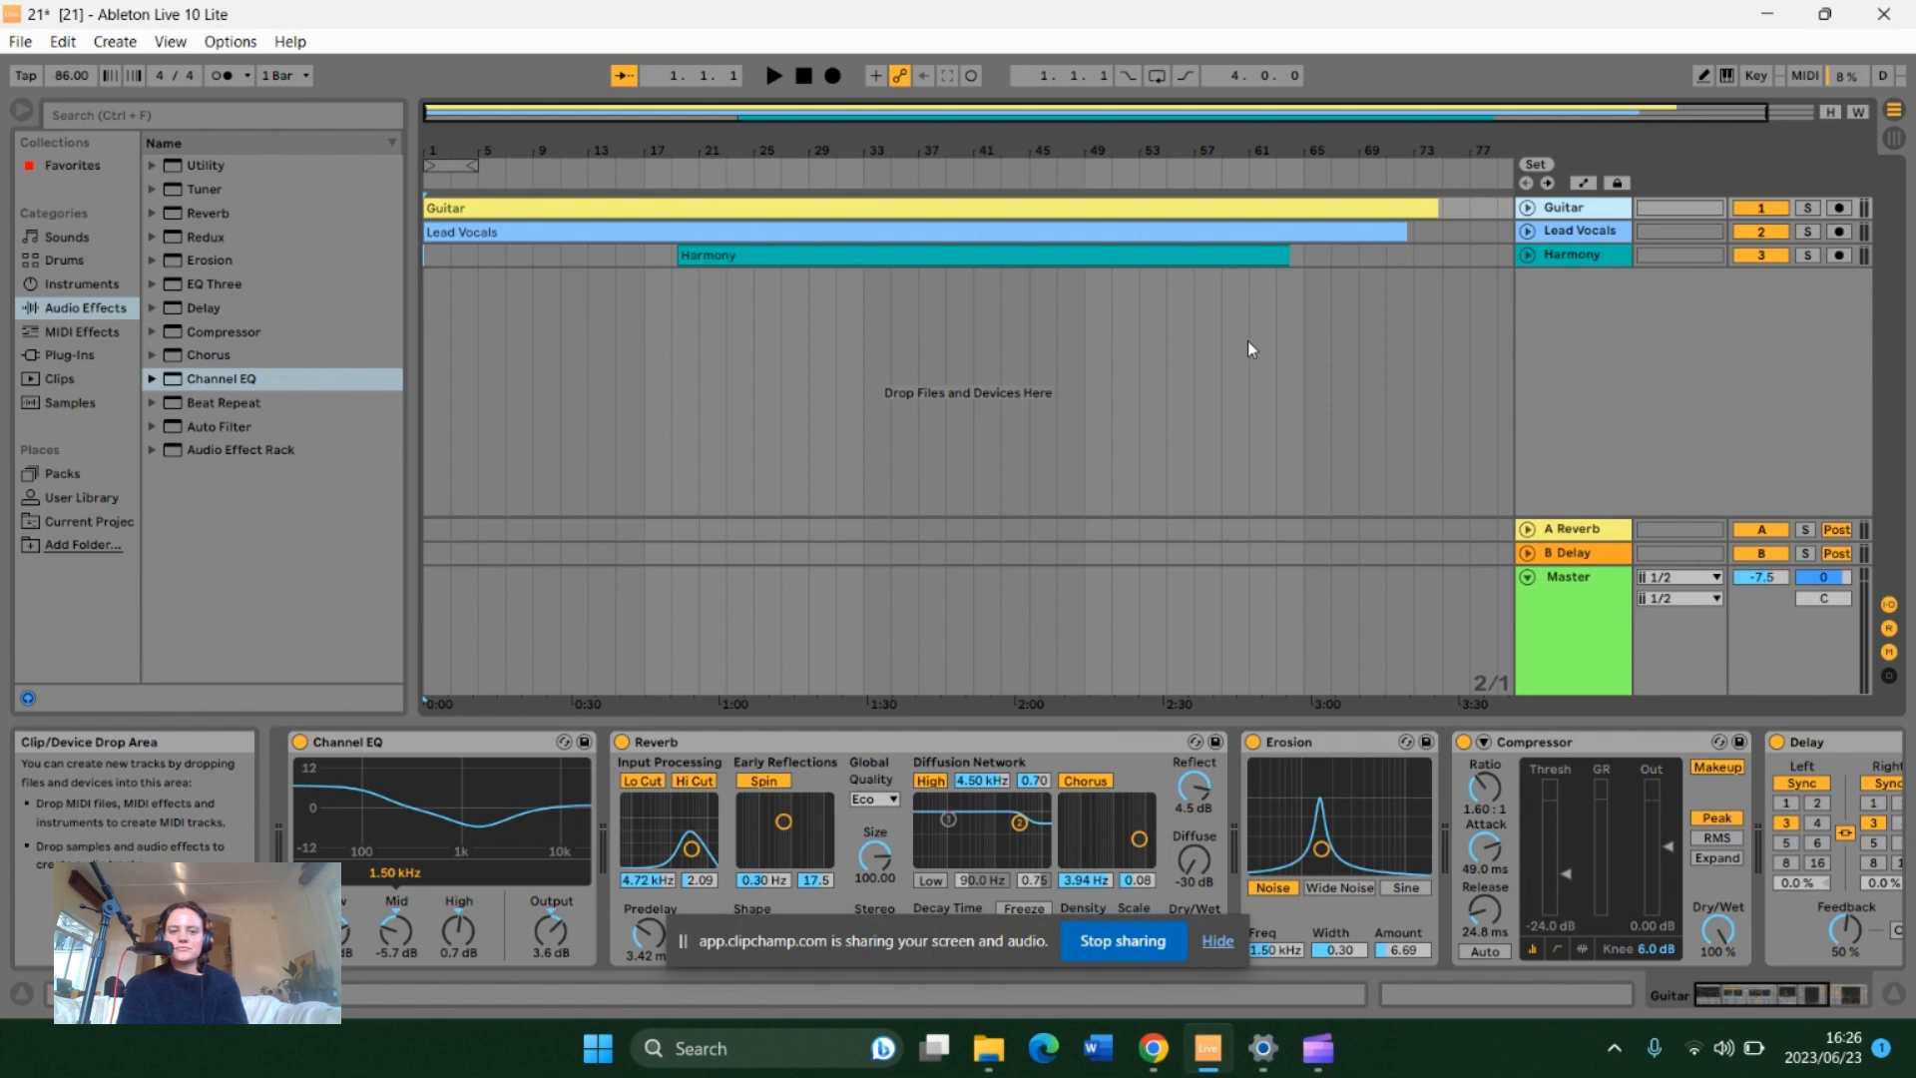
pyautogui.click(775, 76)
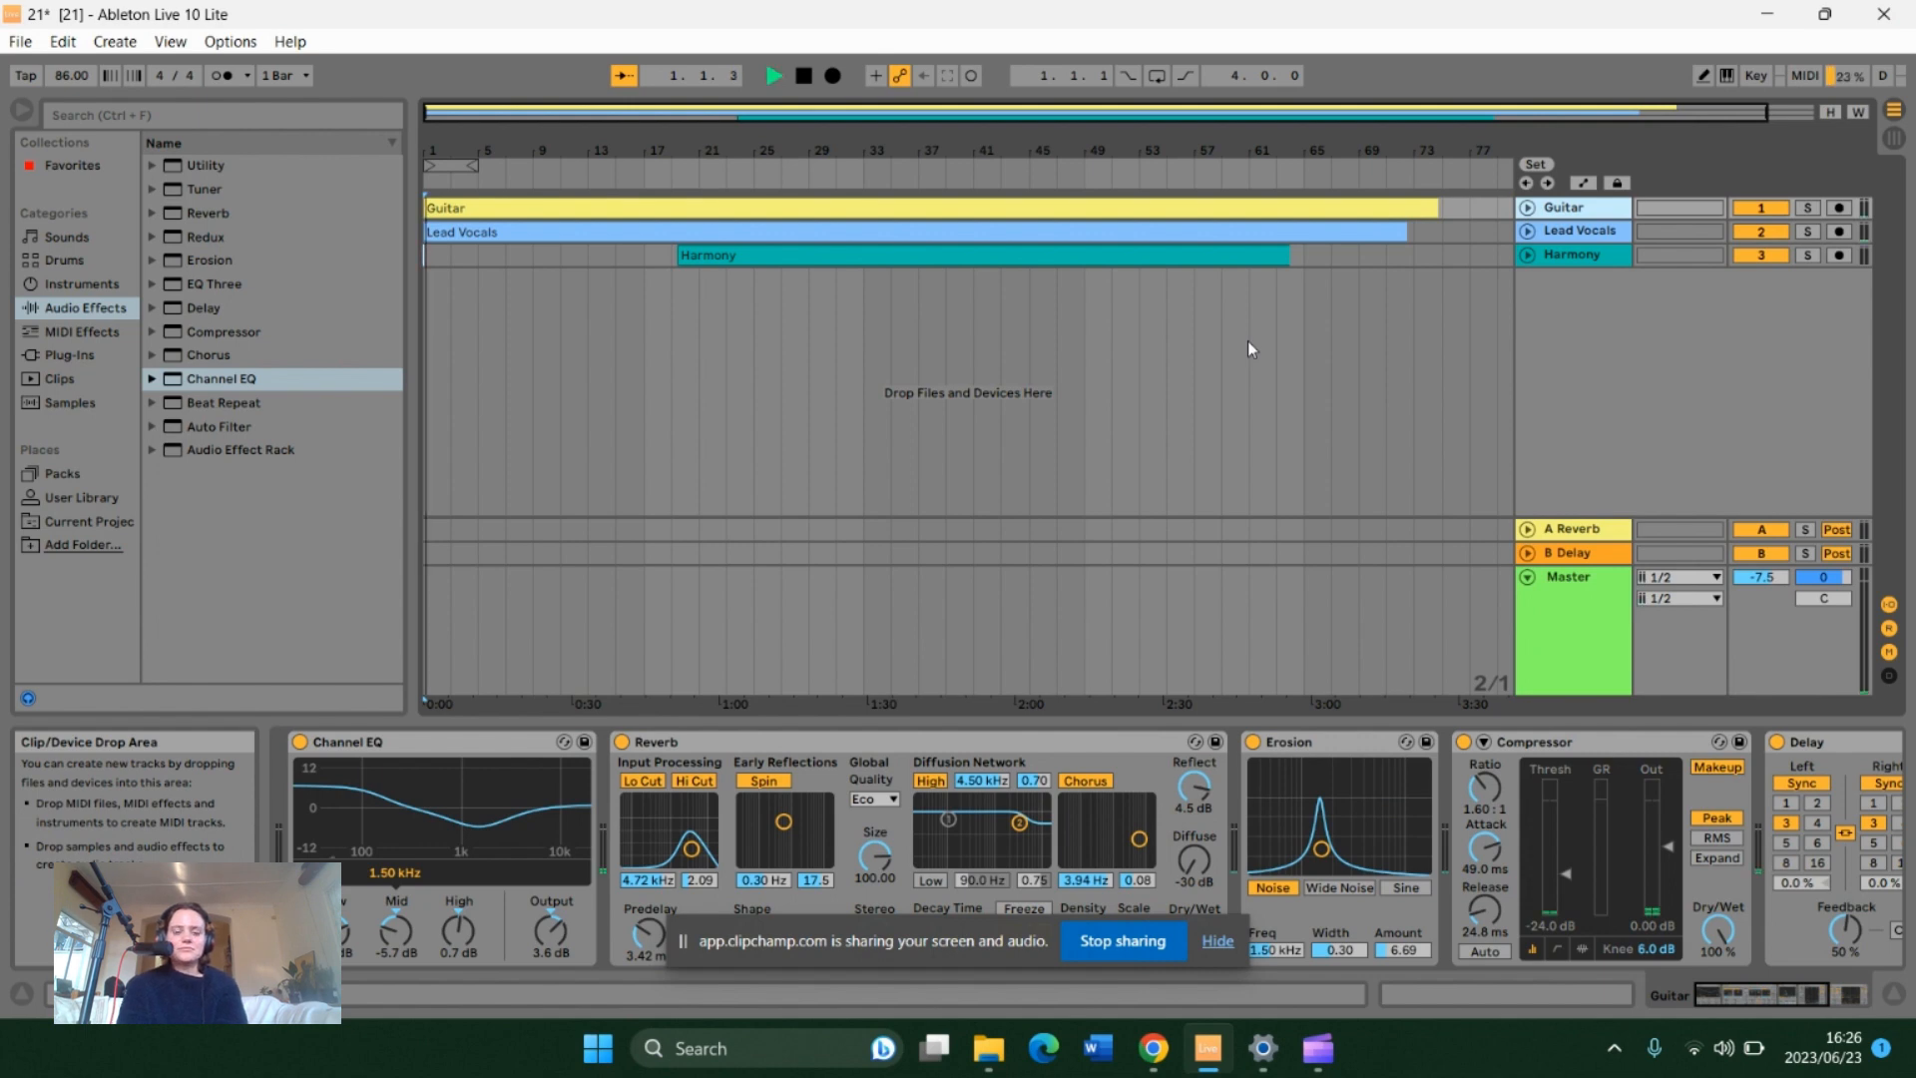